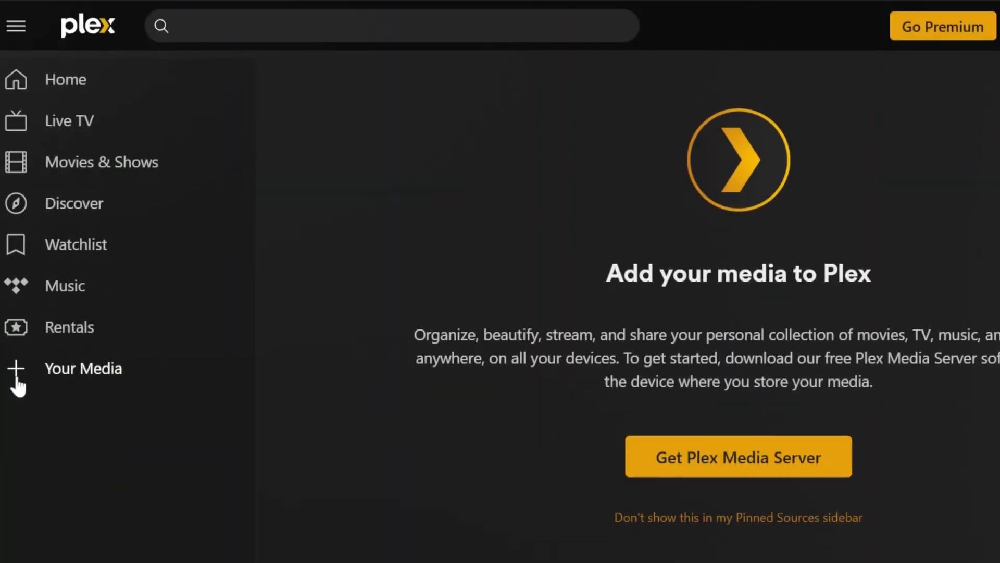
mouse_move(738, 457)
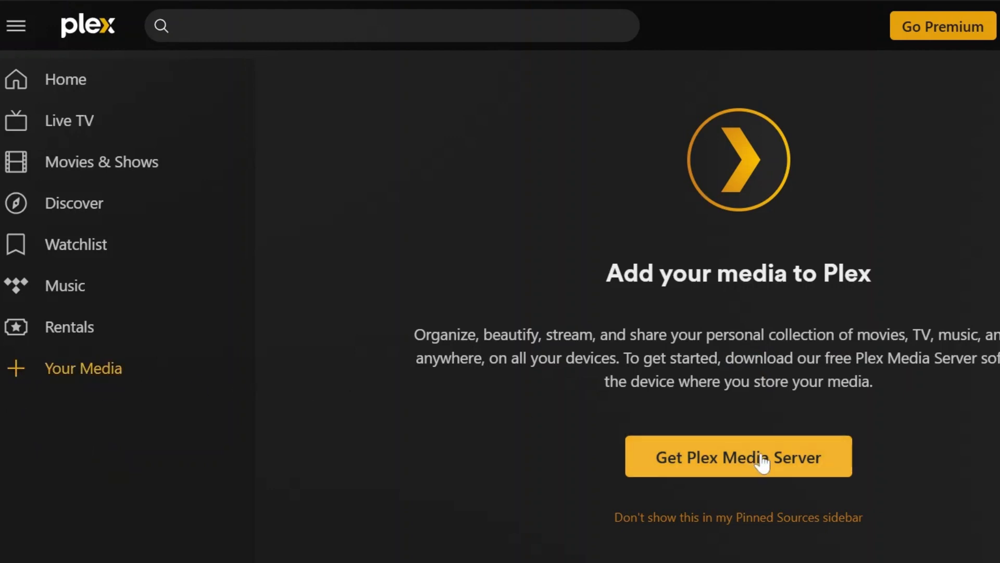
Start adding personal media in Plex and bring up the new library's Add Folder picker.
click(738, 457)
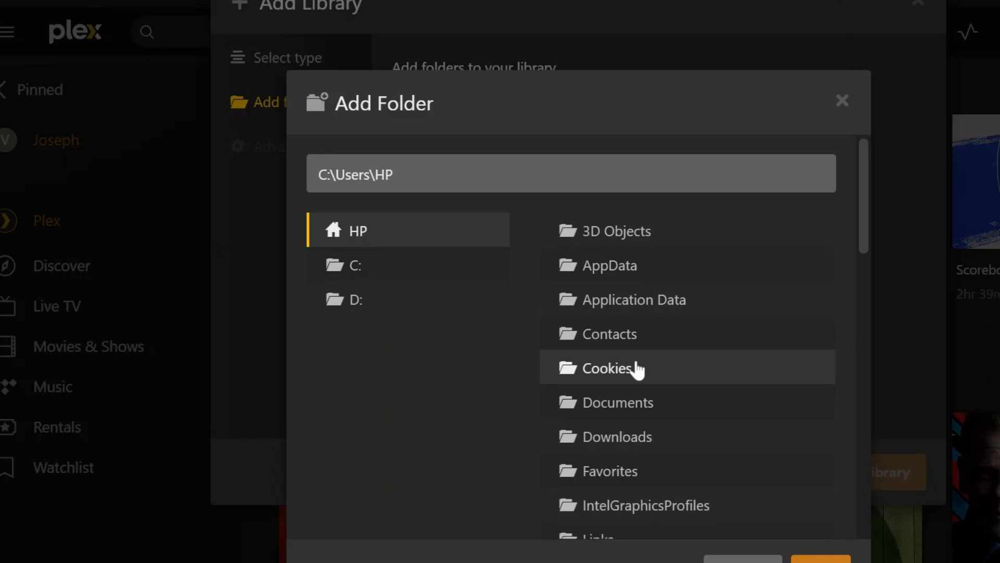
scroll(down, 3)
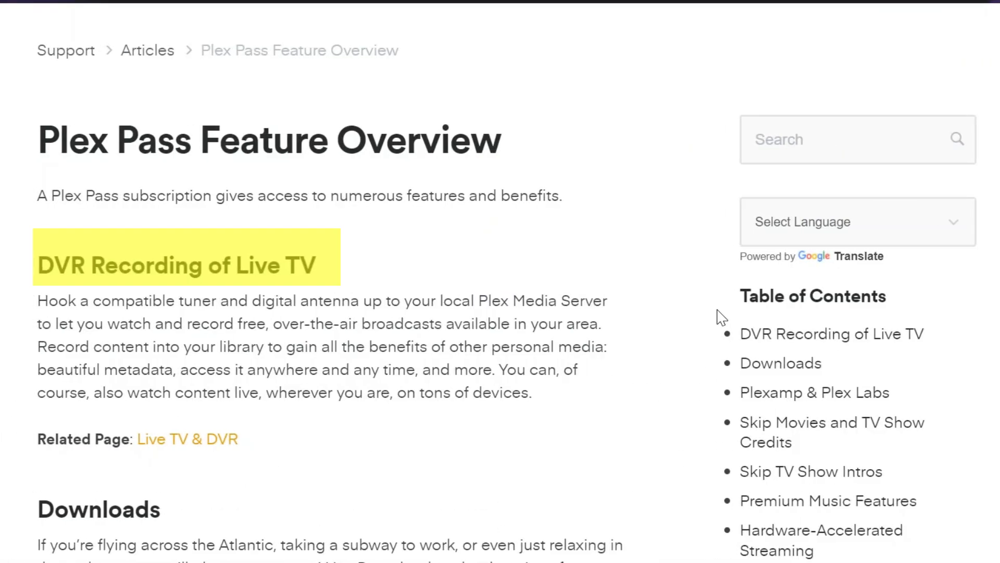
mouse_move(656, 402)
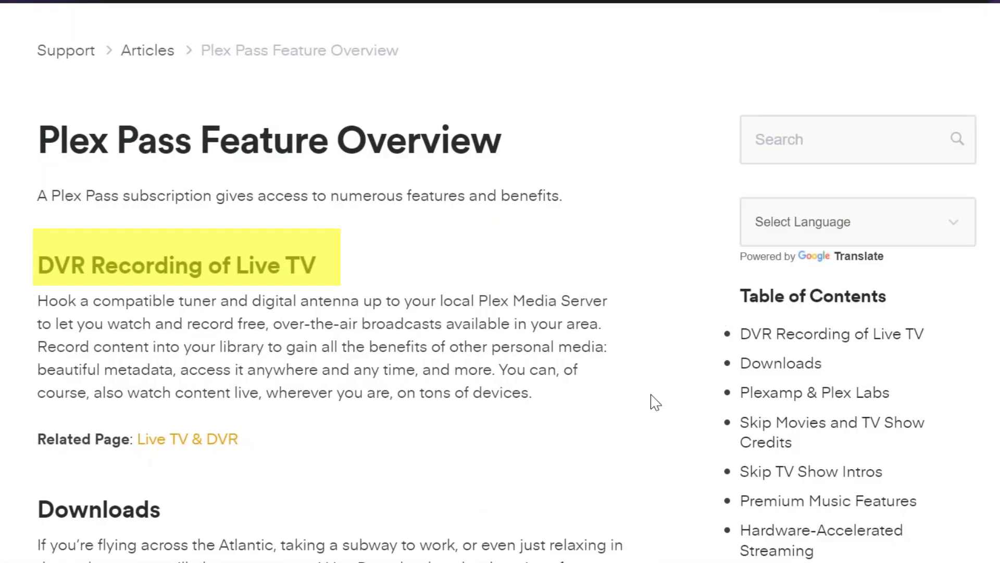
Read the Plex Pass Feature Overview down to Downloads, then return to the Fire TV home screen.
scroll(down, 3)
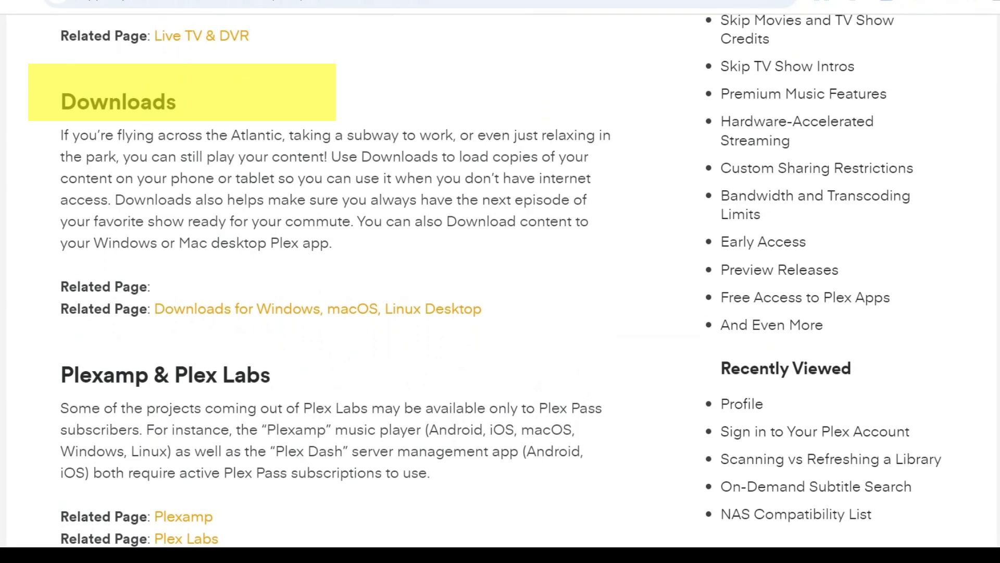
scroll(down, 3)
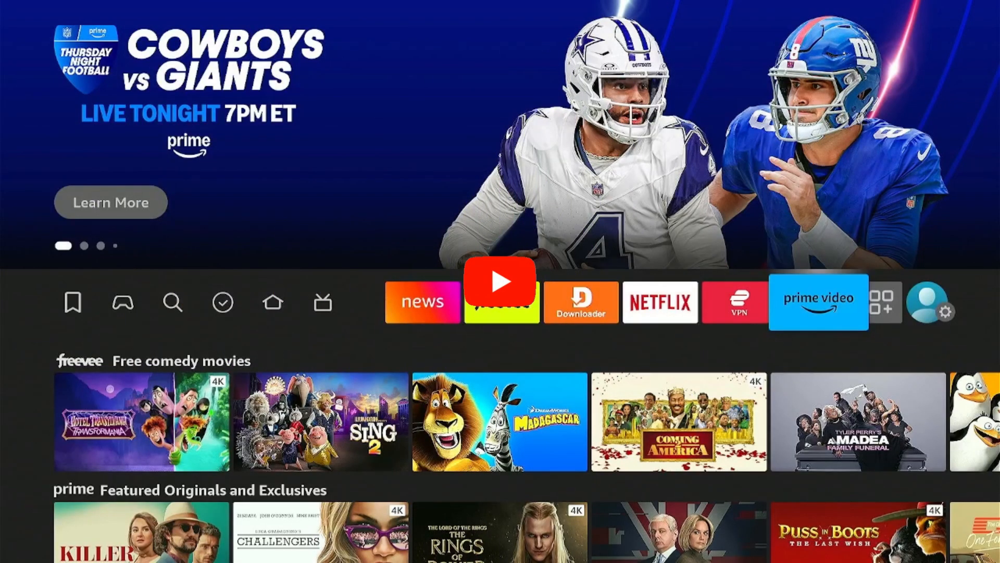
click(501, 299)
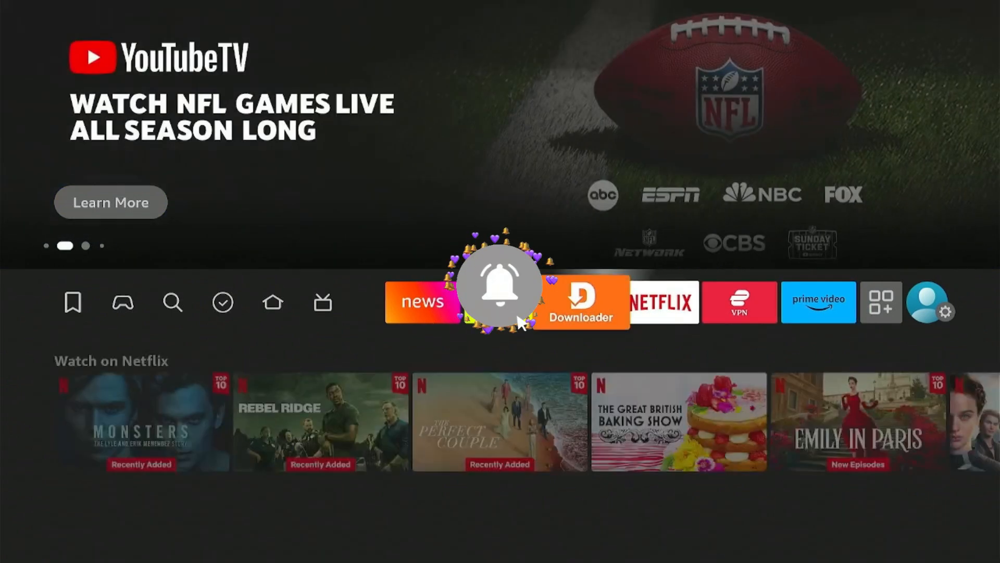
Search Fire TV for 'Ple' and select the Plex: Stream Movies & TV app tile.
click(173, 301)
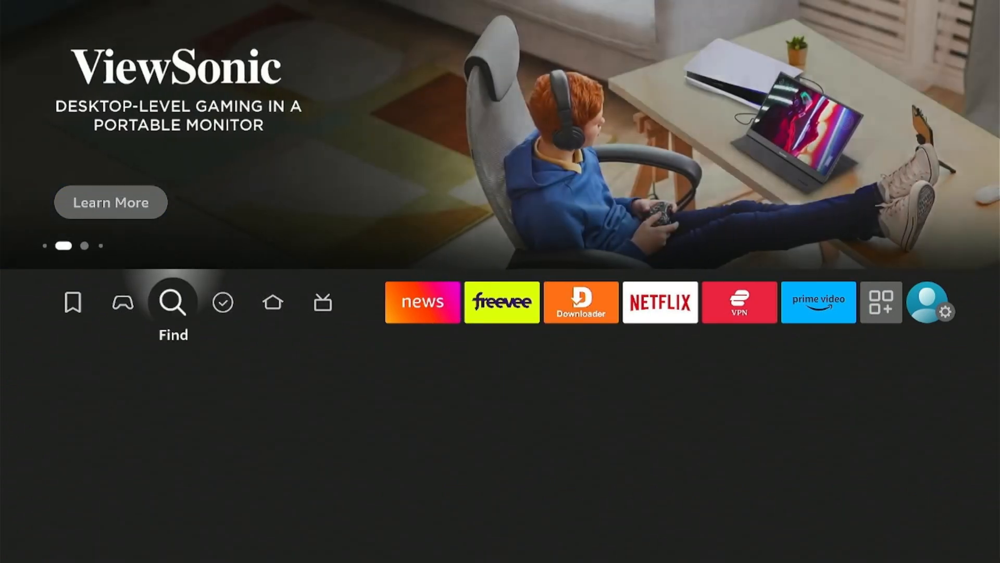
click(173, 302)
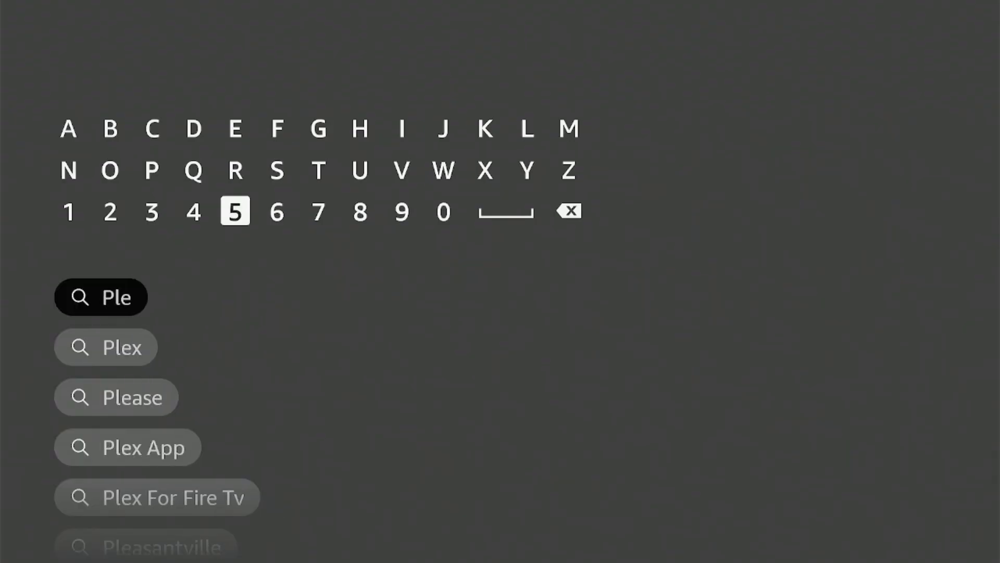
click(106, 347)
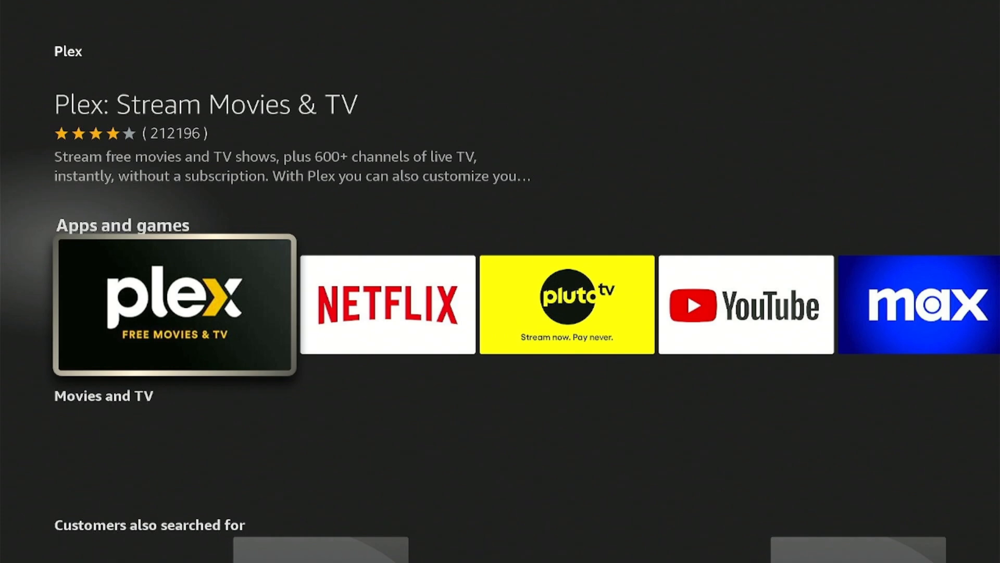
click(174, 304)
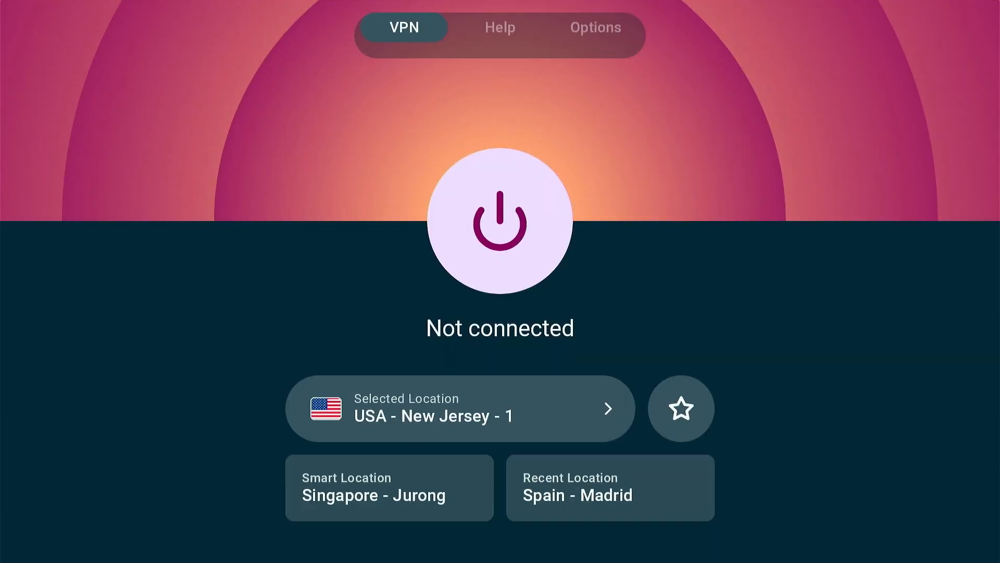
Connect ExpressVPN to the selected location using the large power button.
click(500, 222)
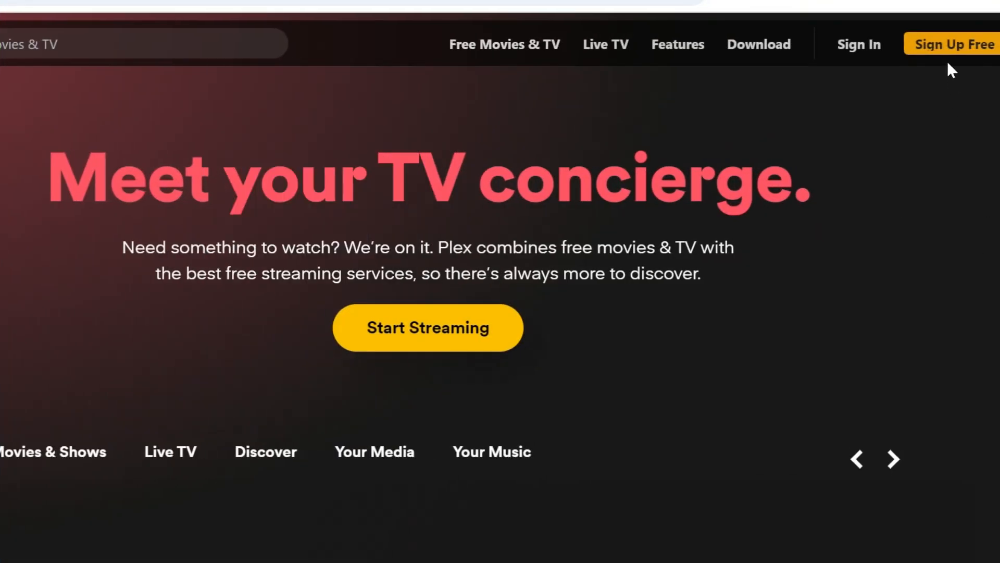
Sign up for a free Plex account with an email and a fully compliant password.
click(952, 43)
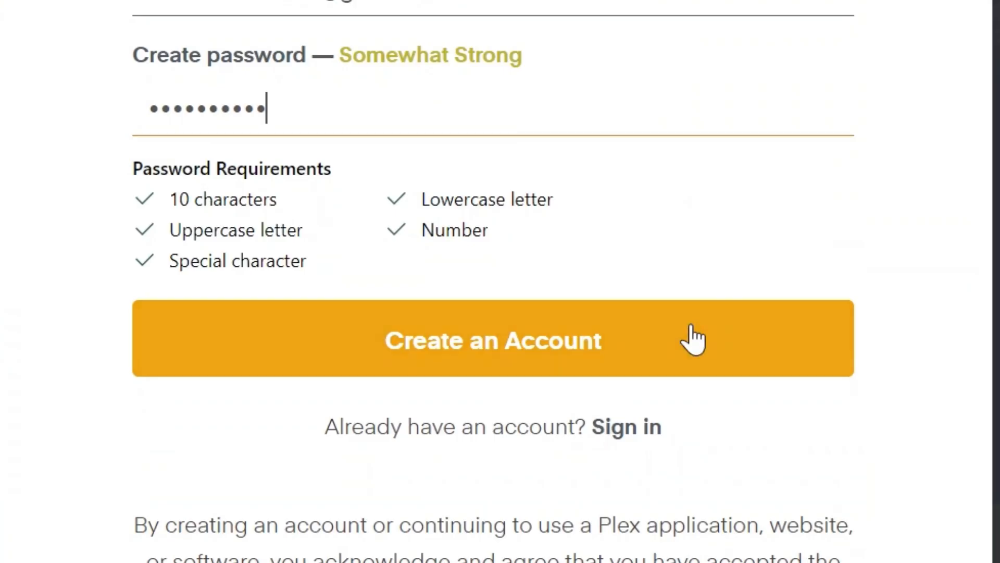
click(494, 337)
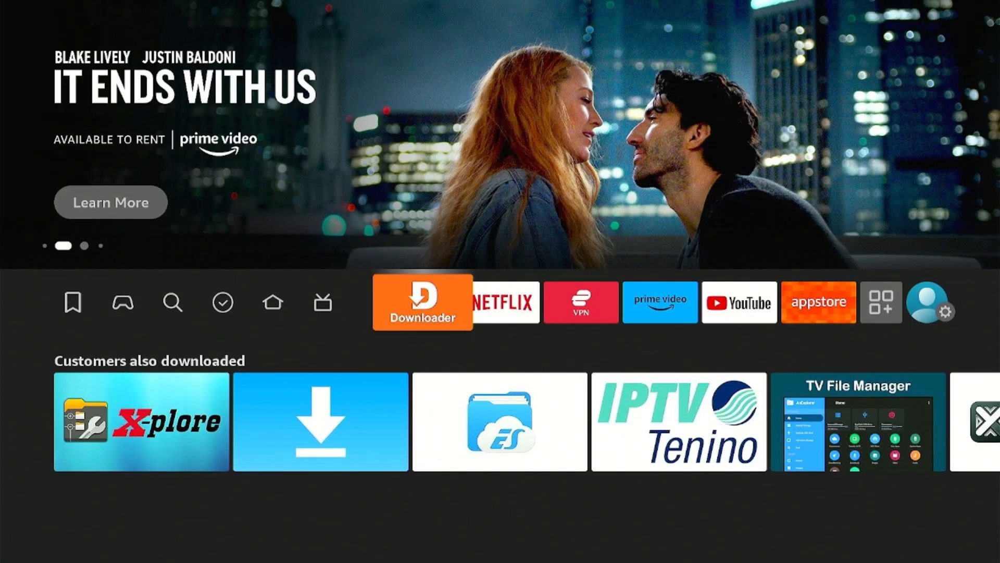
Launch Plex from Your Apps & Games on Fire TV and choose Sign In.
click(881, 302)
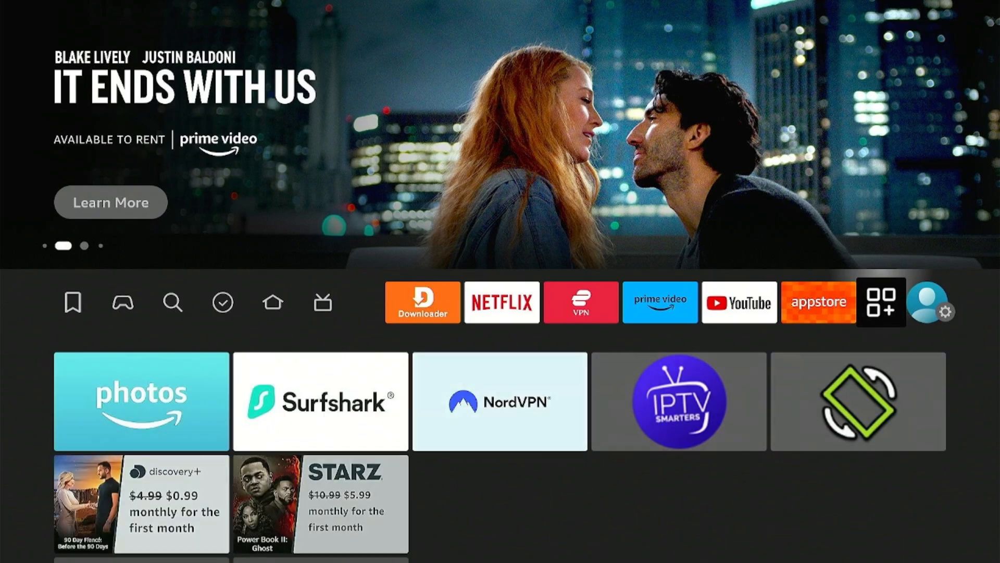
click(881, 302)
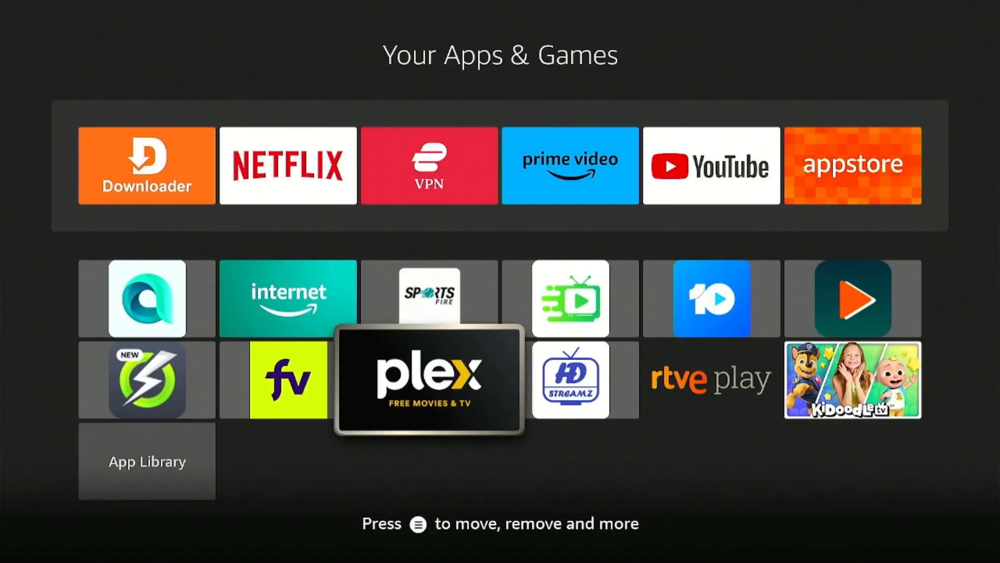
click(428, 380)
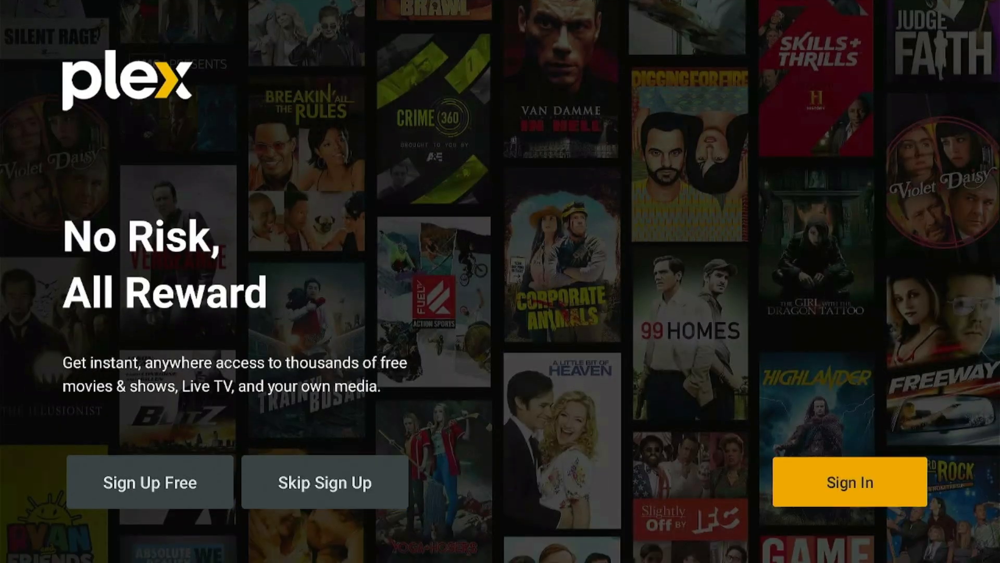
click(850, 481)
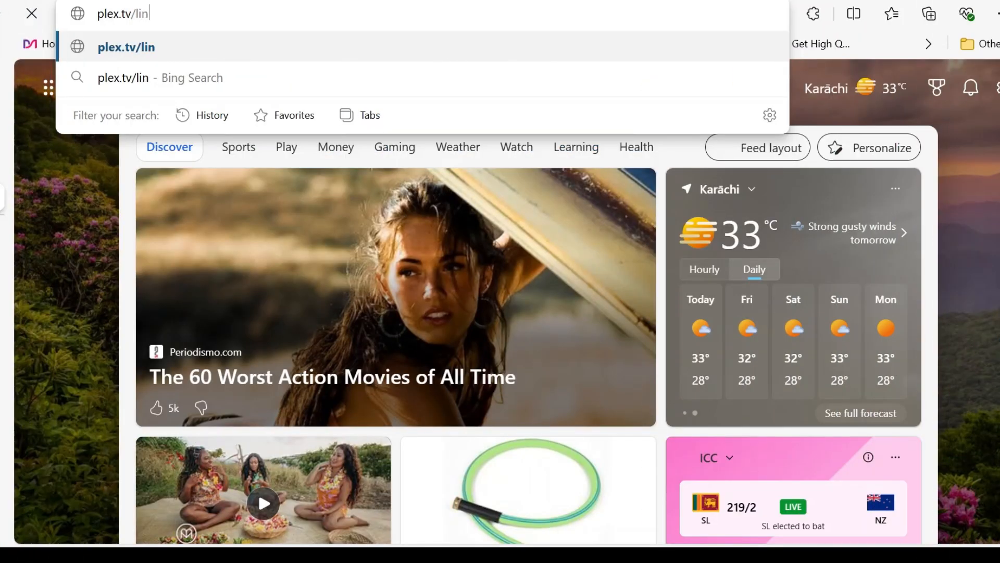
Enter code NJS4 at plex.tv/link to link the Fire TV Plex app.
text(k/)
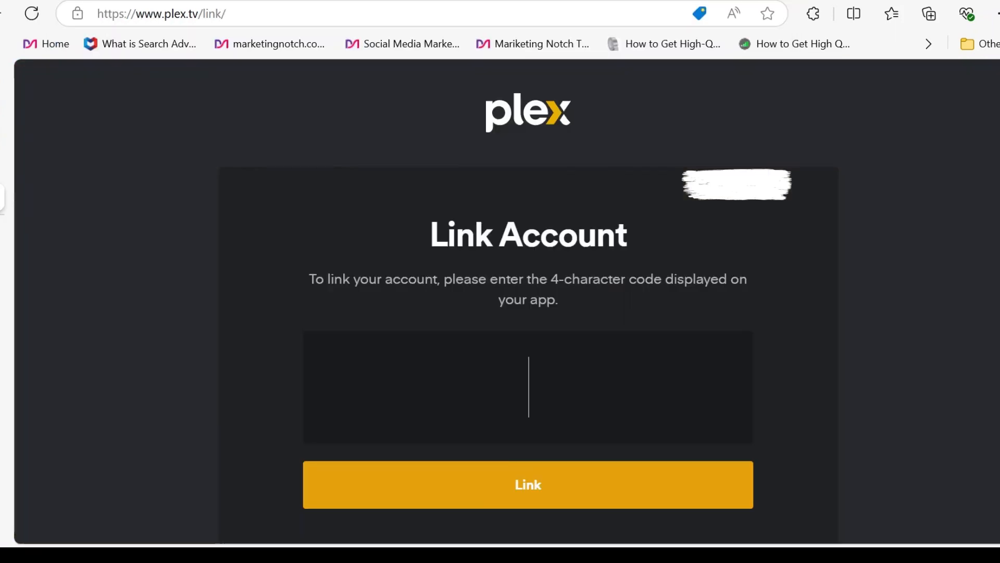
text(NJS4)
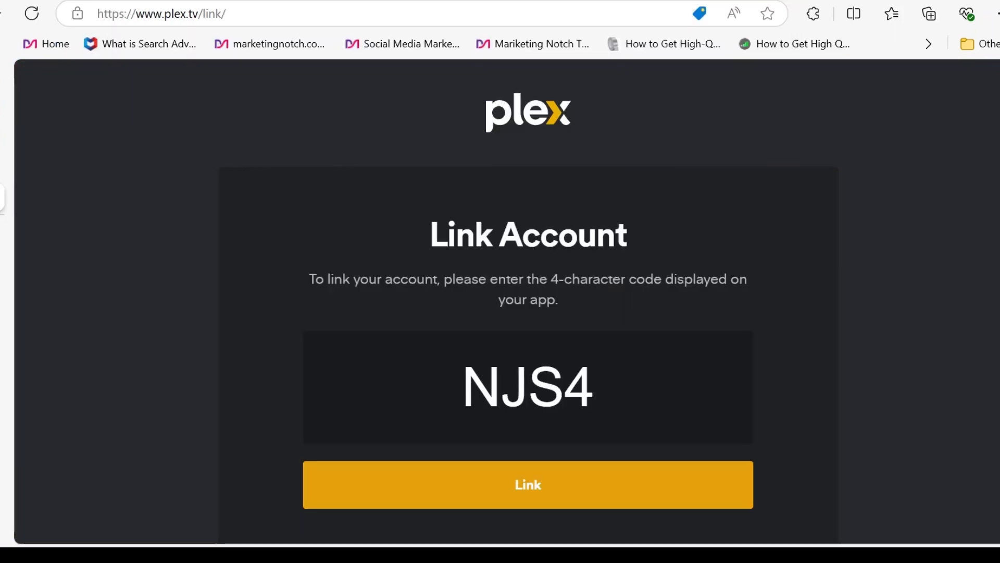
click(528, 484)
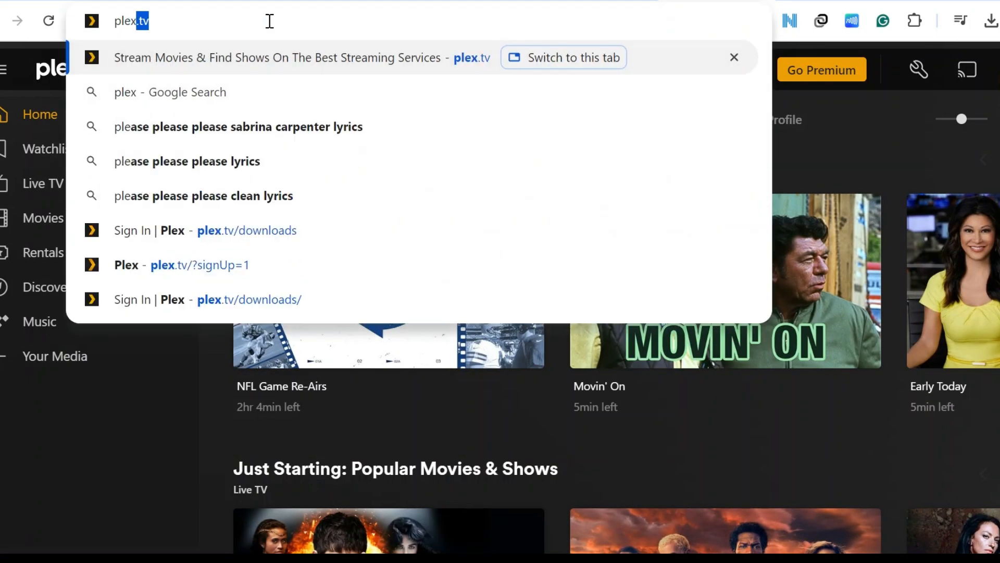
Download the Windows Plex Media Server installer from plex.tv/downloads.
text(/down)
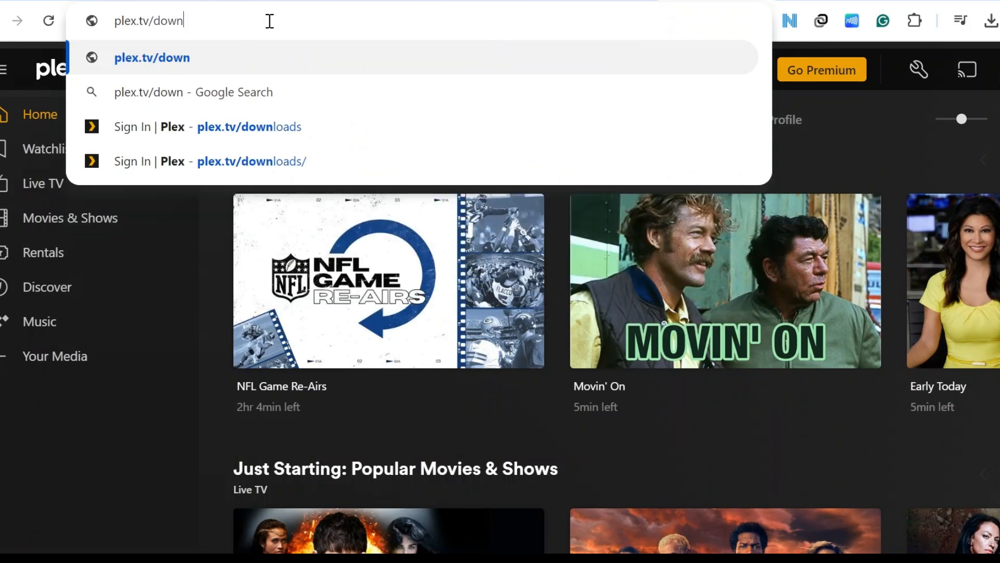
text(loade)
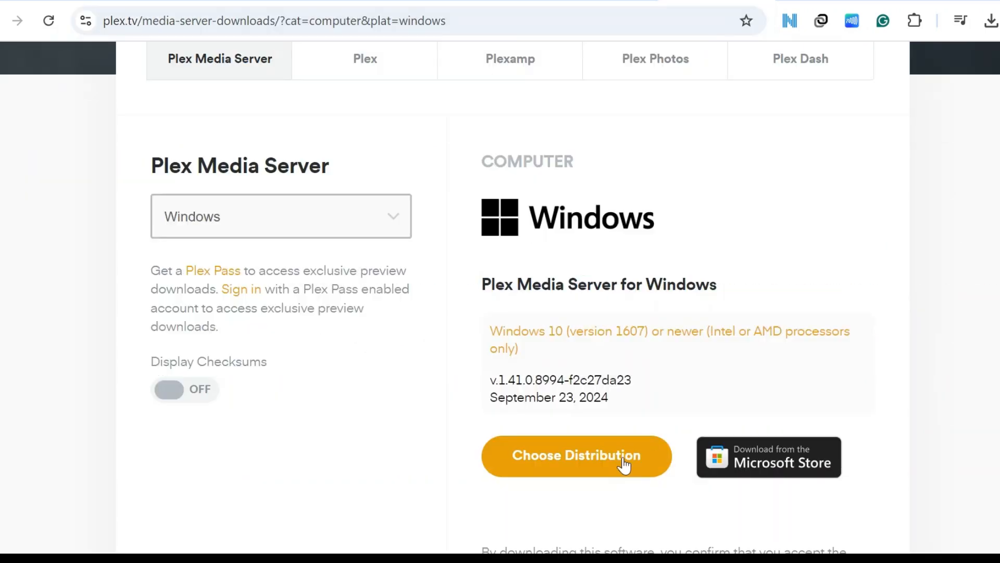
click(575, 455)
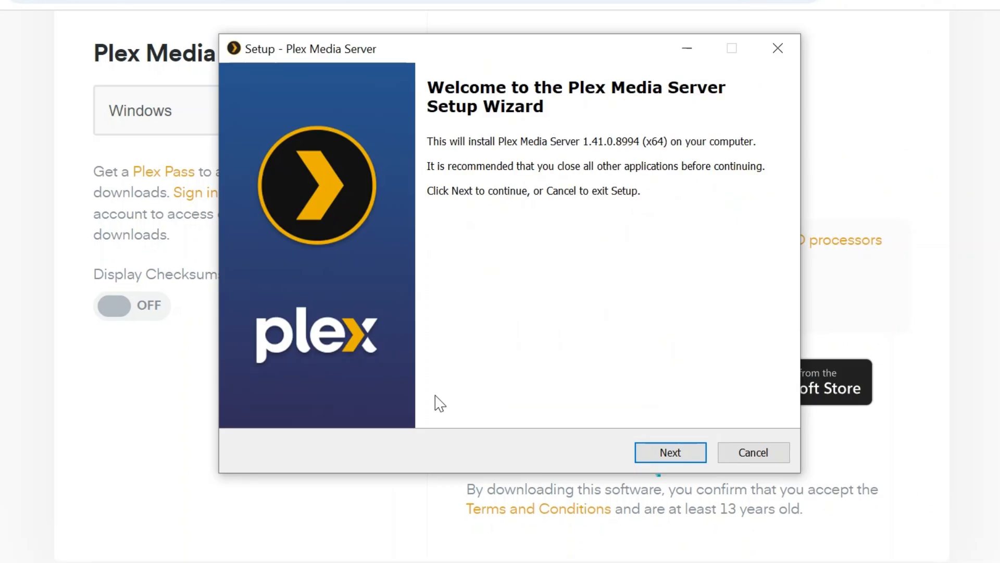
Install Plex Media Server to the default folder, launch it, and begin signing in.
click(670, 452)
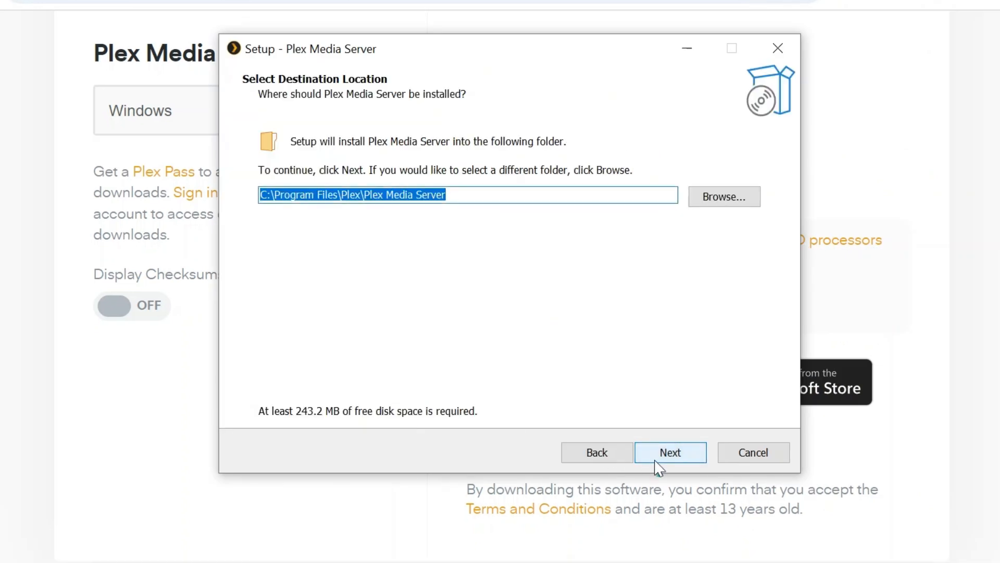
click(670, 453)
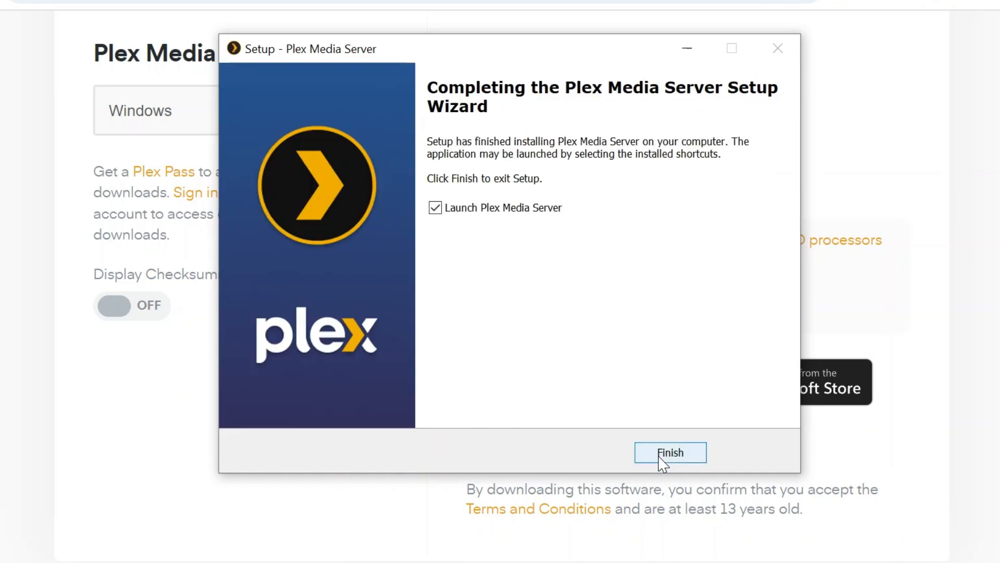
click(670, 452)
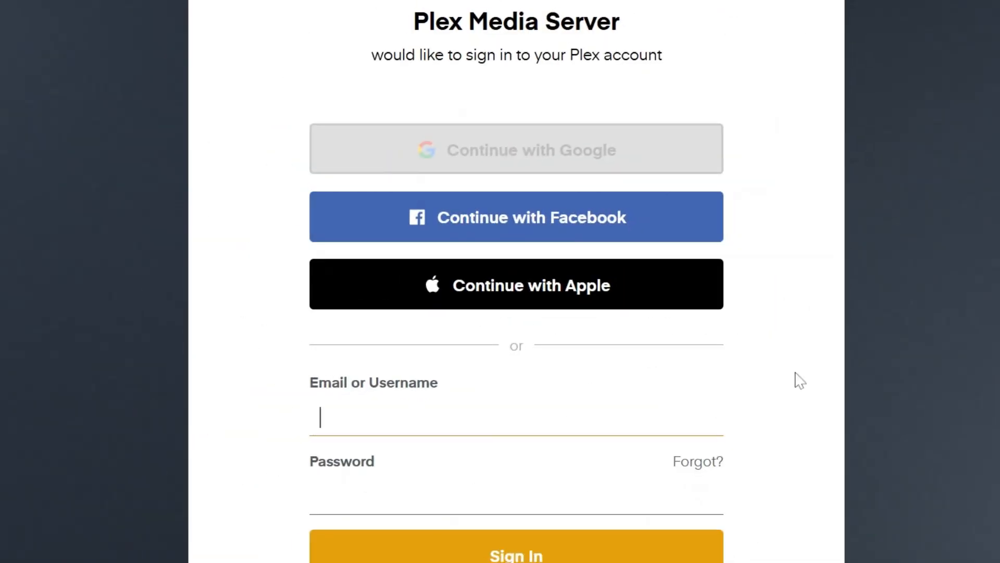
click(515, 546)
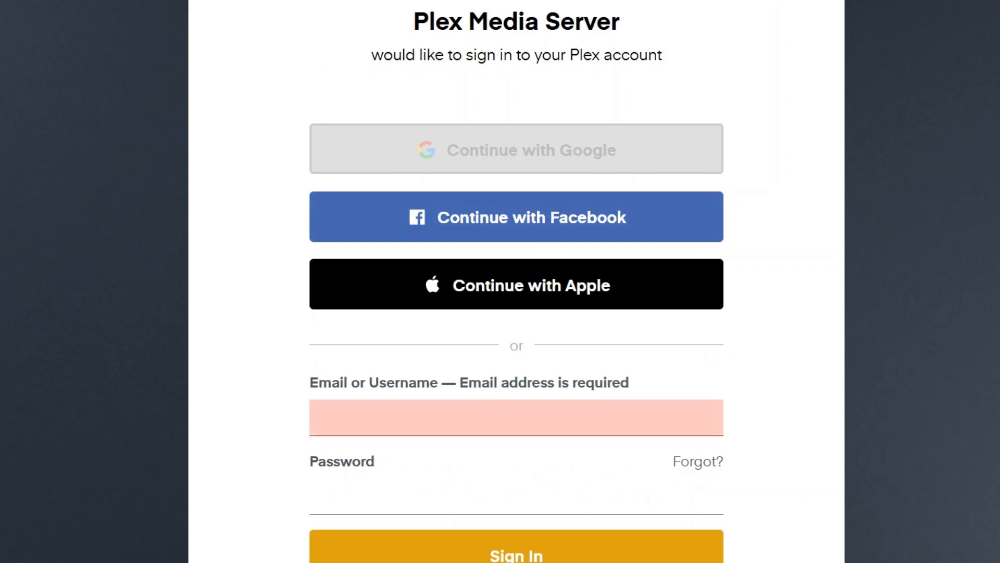
scroll(down, 3)
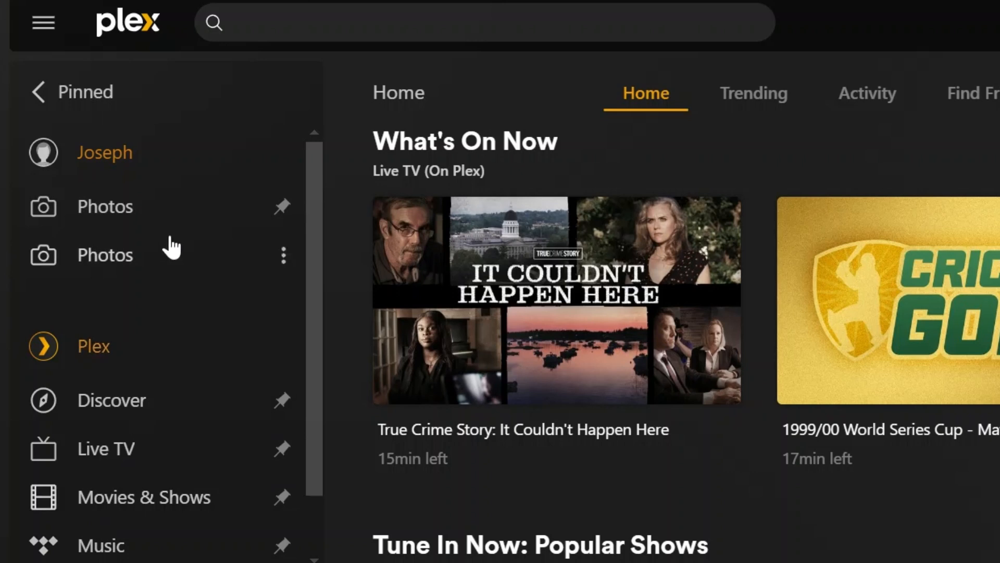
mouse_move(134, 173)
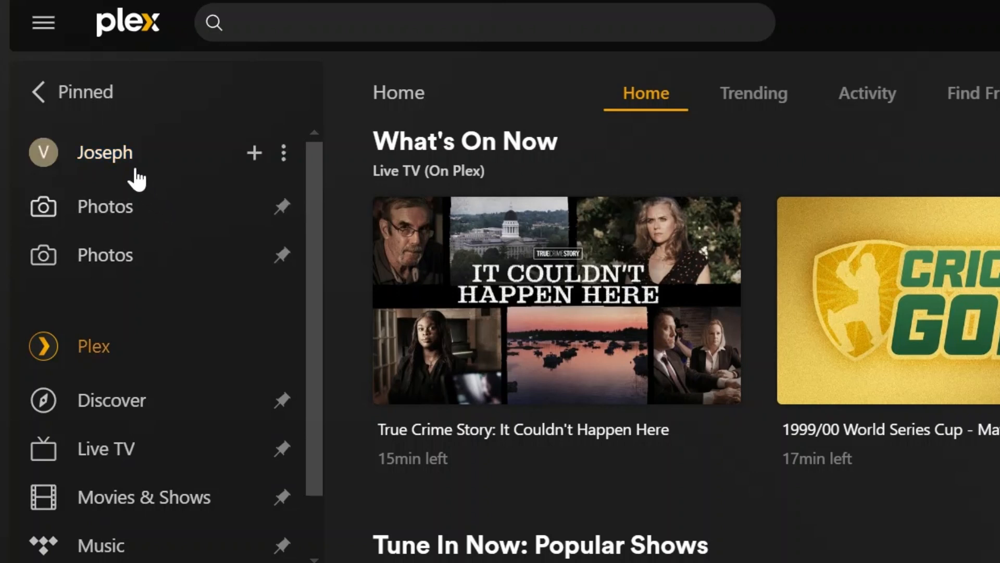
mouse_move(245, 153)
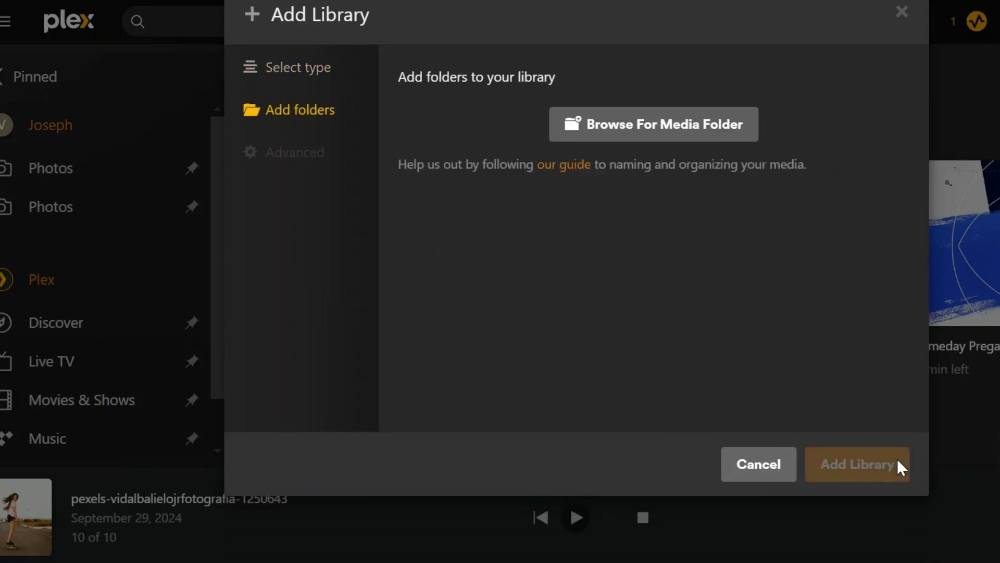
mouse_move(700, 127)
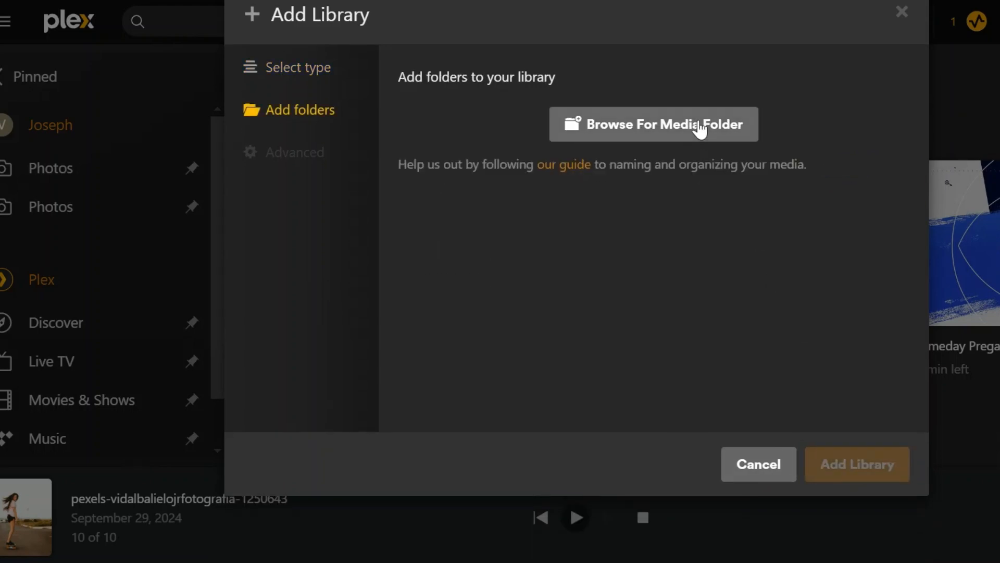
Pick the C:\photos folder as the media folder and create the photos library.
click(652, 124)
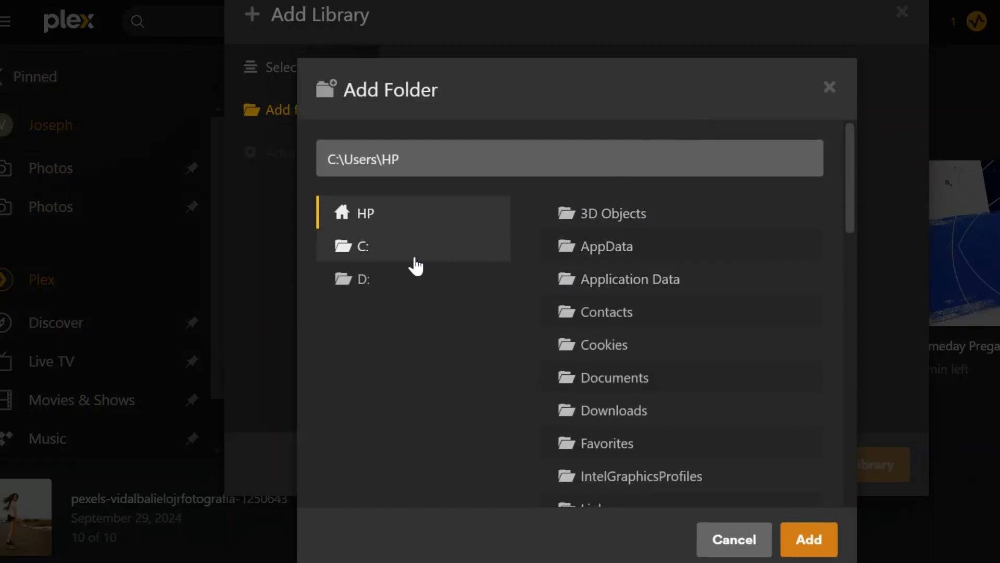
click(364, 245)
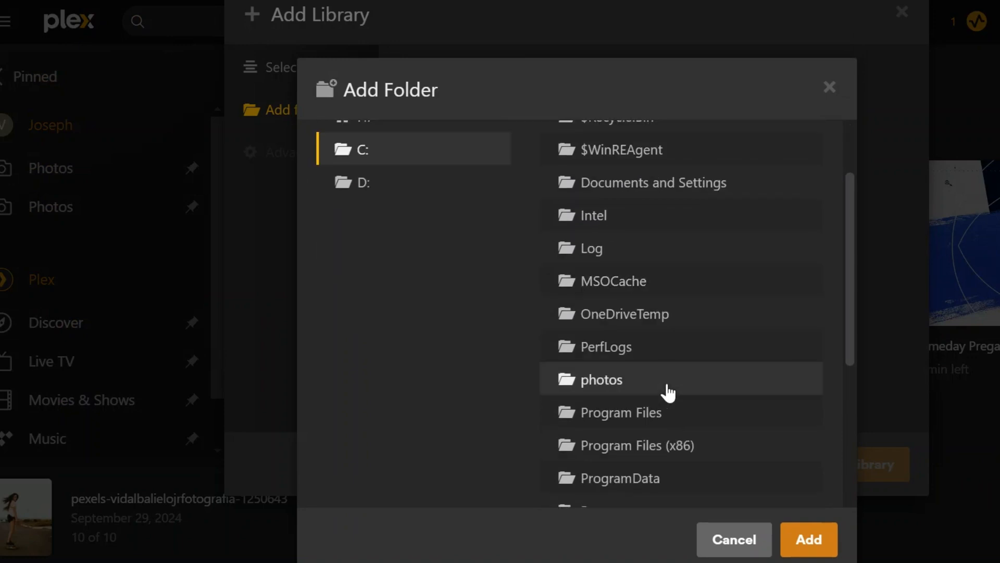
click(601, 379)
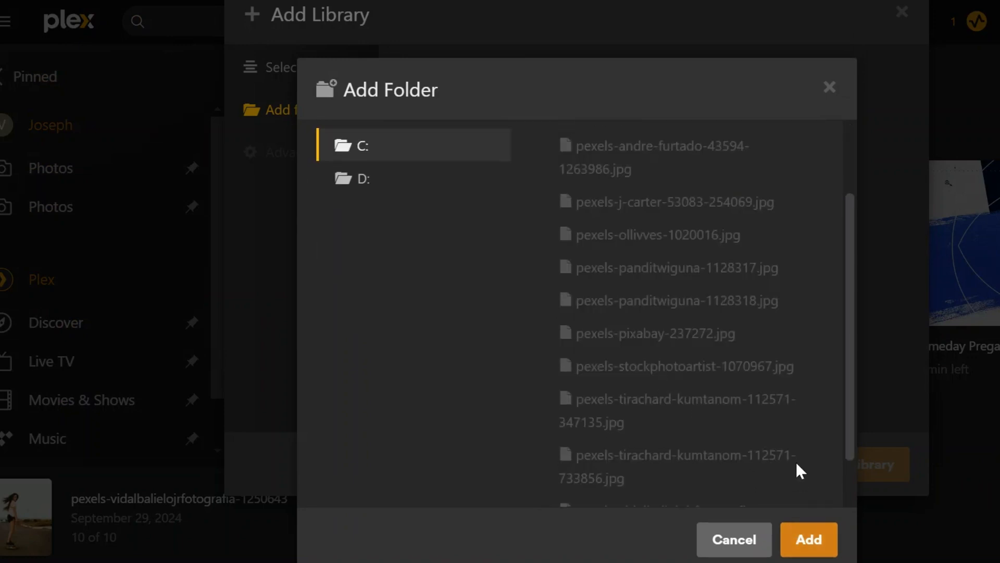
click(807, 539)
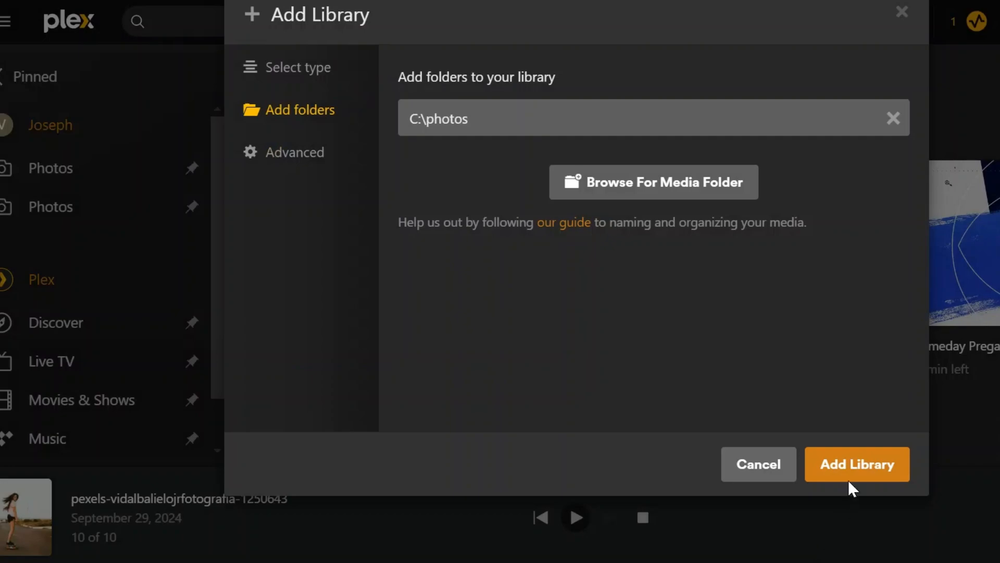
click(856, 464)
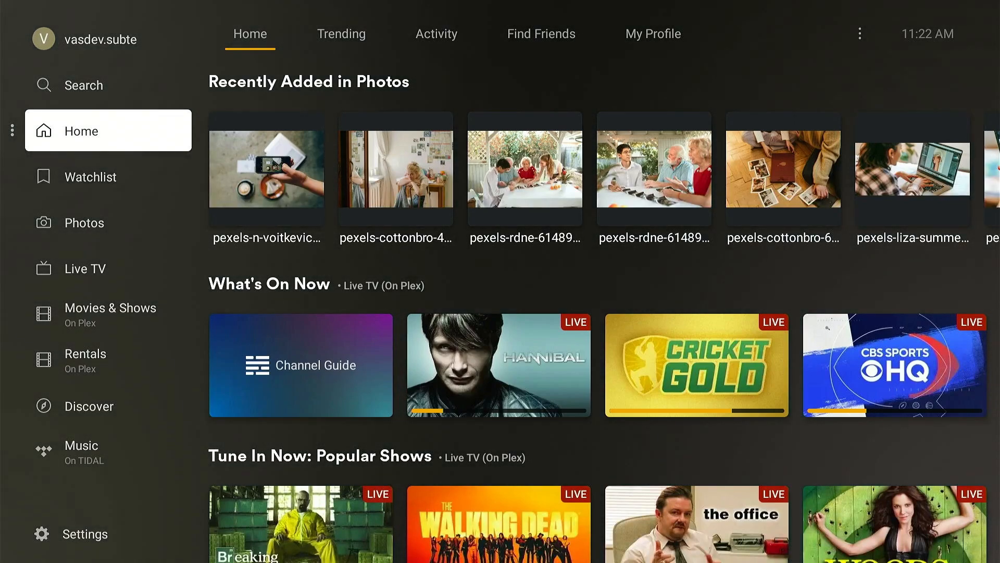
Open the Photos section in the Fire TV Plex sidebar and browse the new photos library.
click(108, 221)
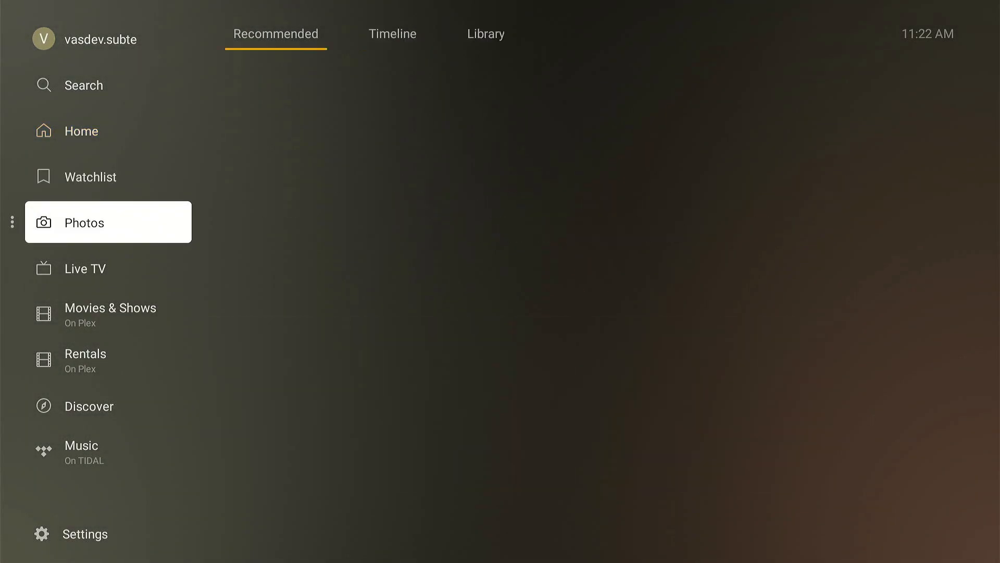
click(108, 222)
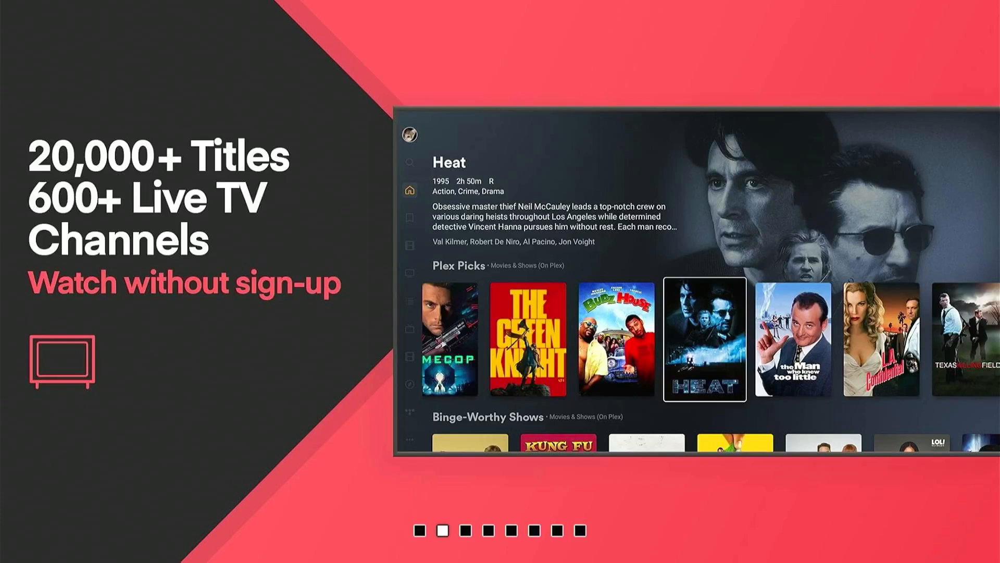
click(578, 529)
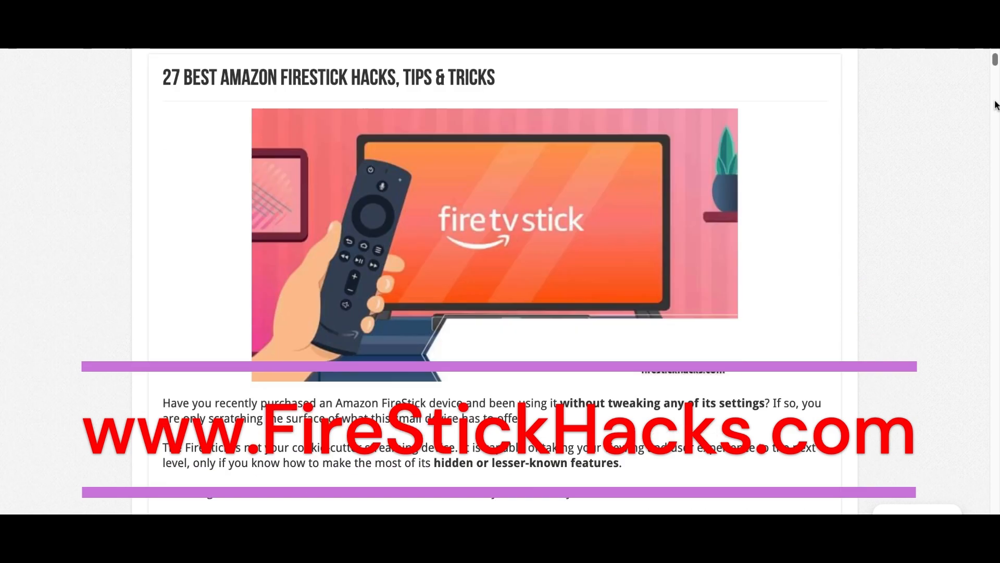
Scroll the FireStickHacks article down to the Downloader hack, then subscribe to Joseph From FirestickHacks.
scroll(down, 3)
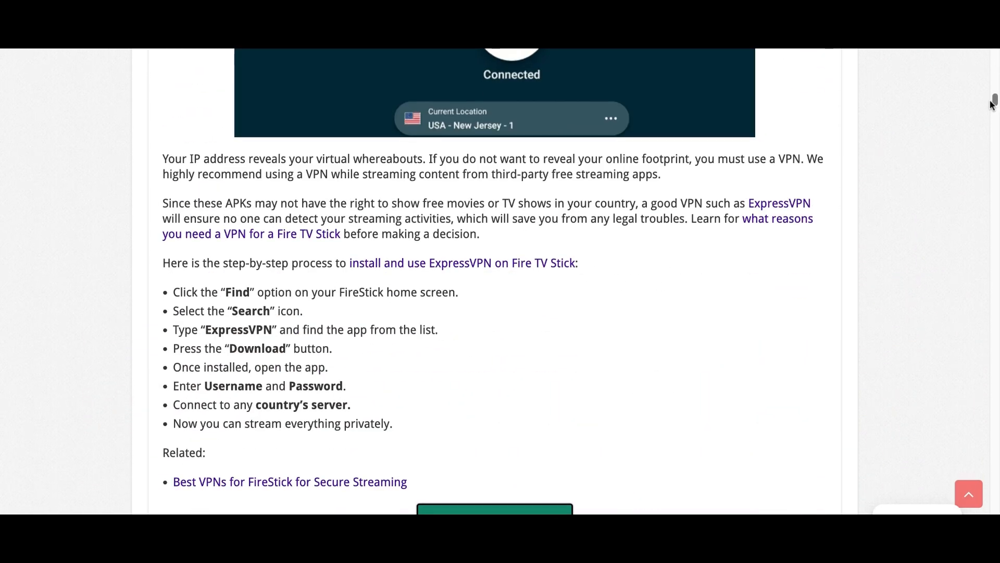
scroll(down, 3)
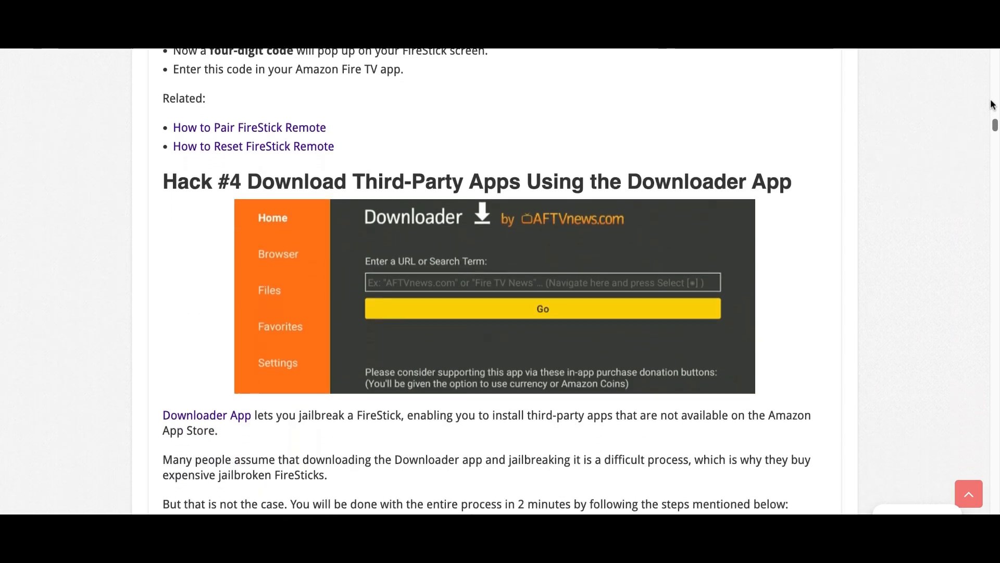
scroll(down, 3)
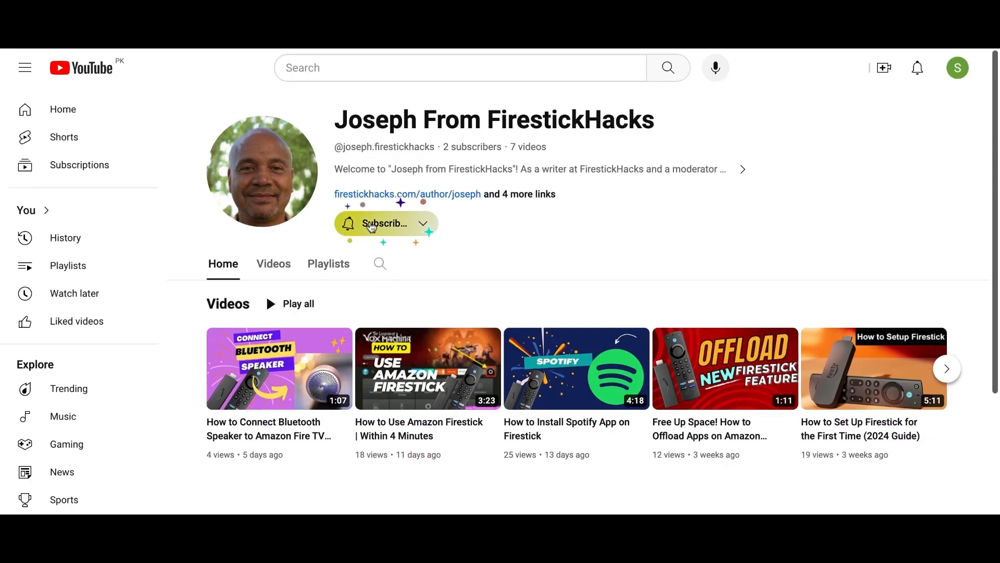
click(383, 223)
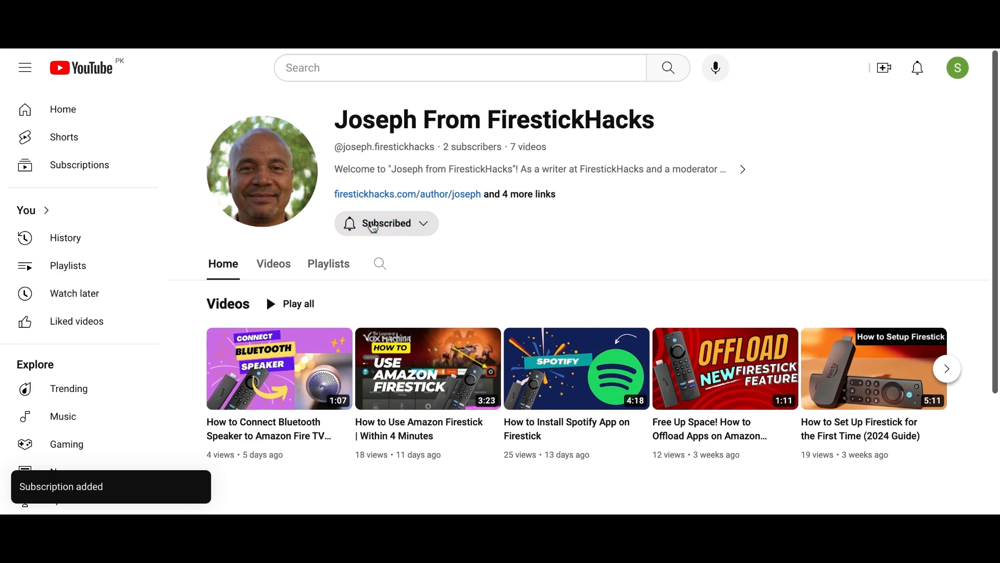